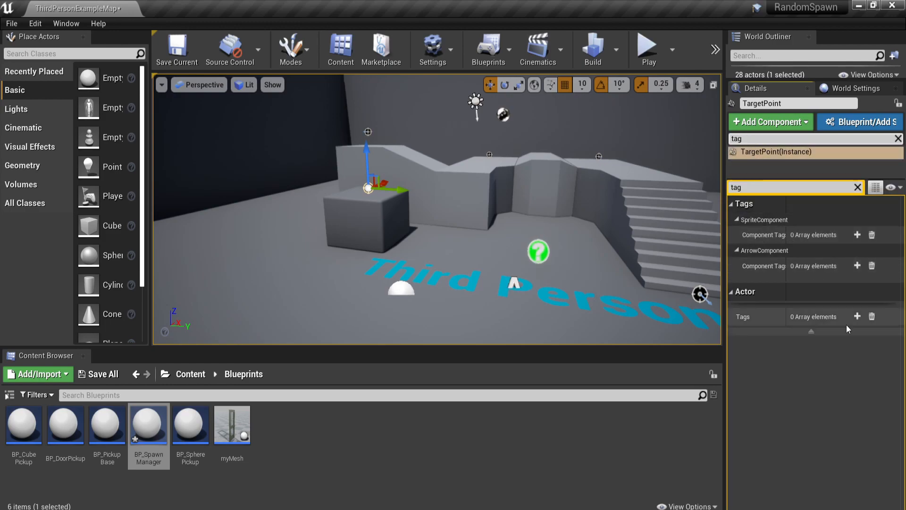
Step: Tag the TargetPoint 'here' in Actor Tags, then bring up BP_SpawnManager's Spawn Random Actors graph
text(here)
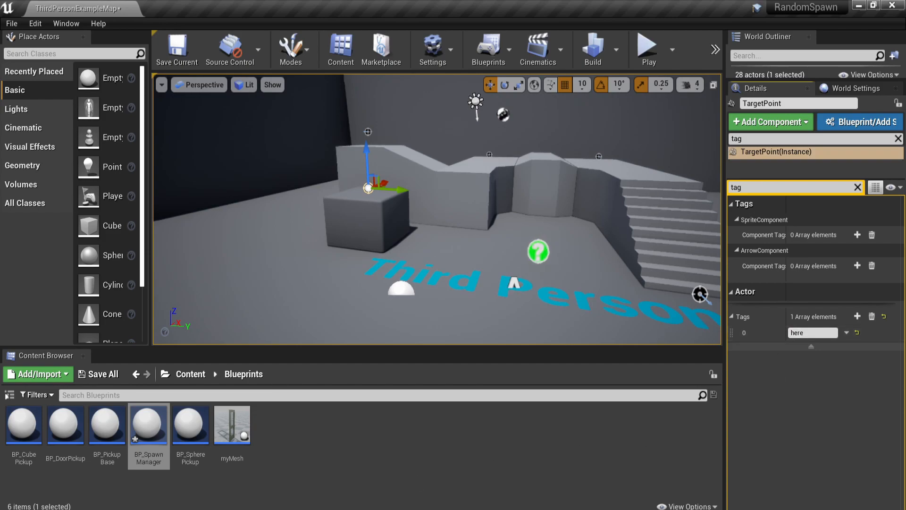
double_click(149, 424)
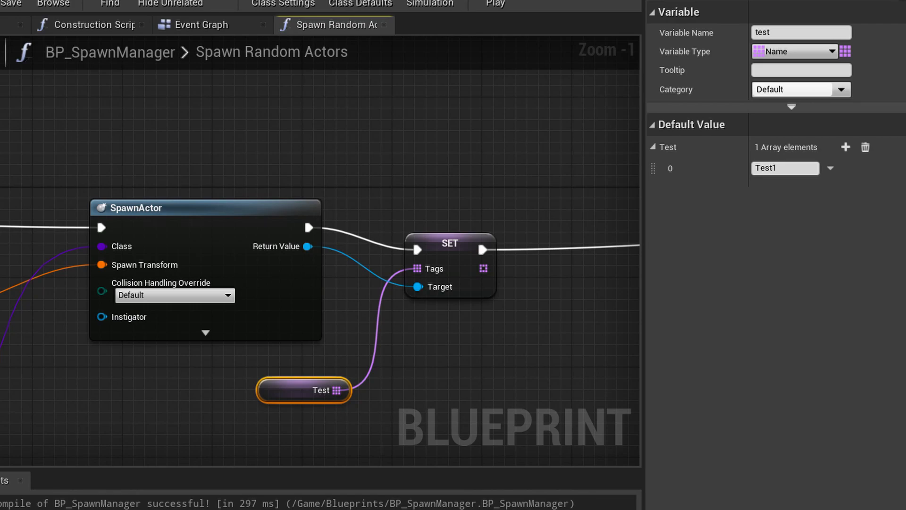